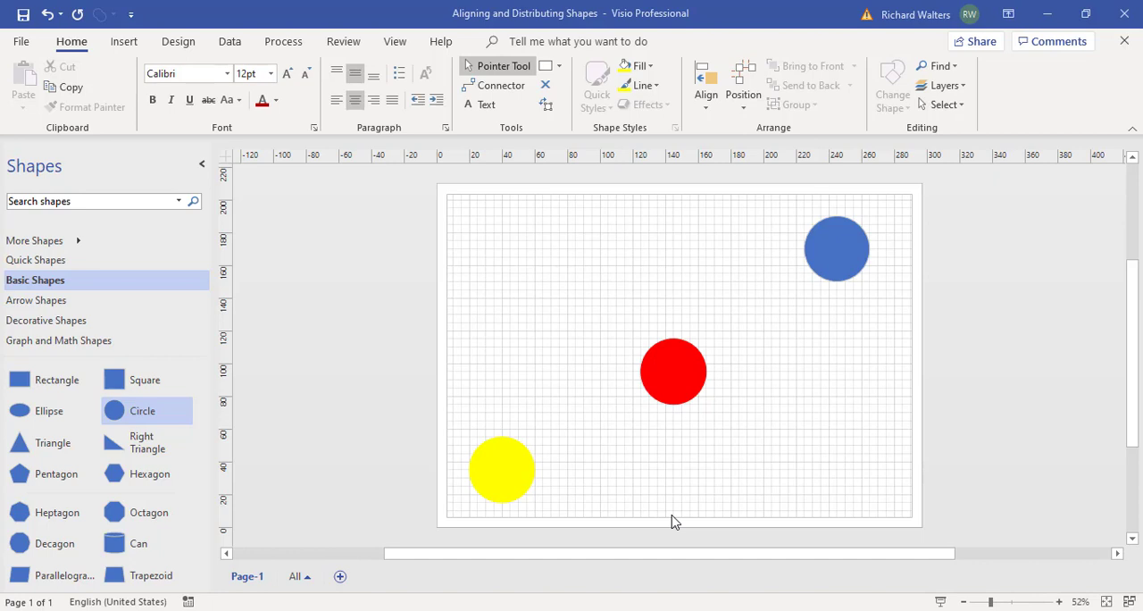
{"action": "mouse_move", "coordinate": [745, 372]}
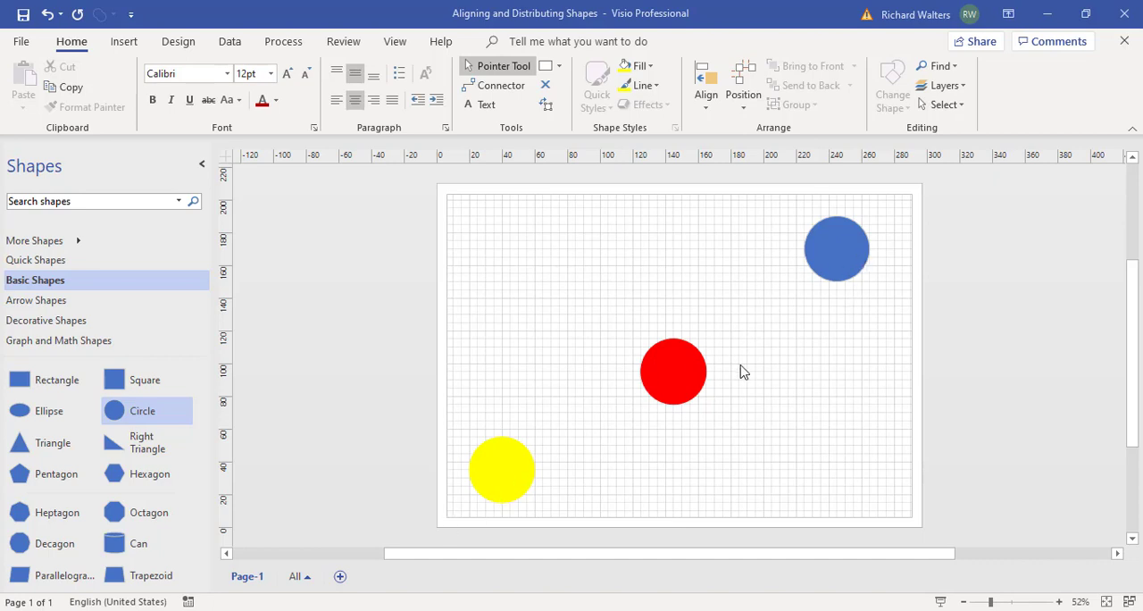
{"action": "mouse_move", "coordinate": [652, 400]}
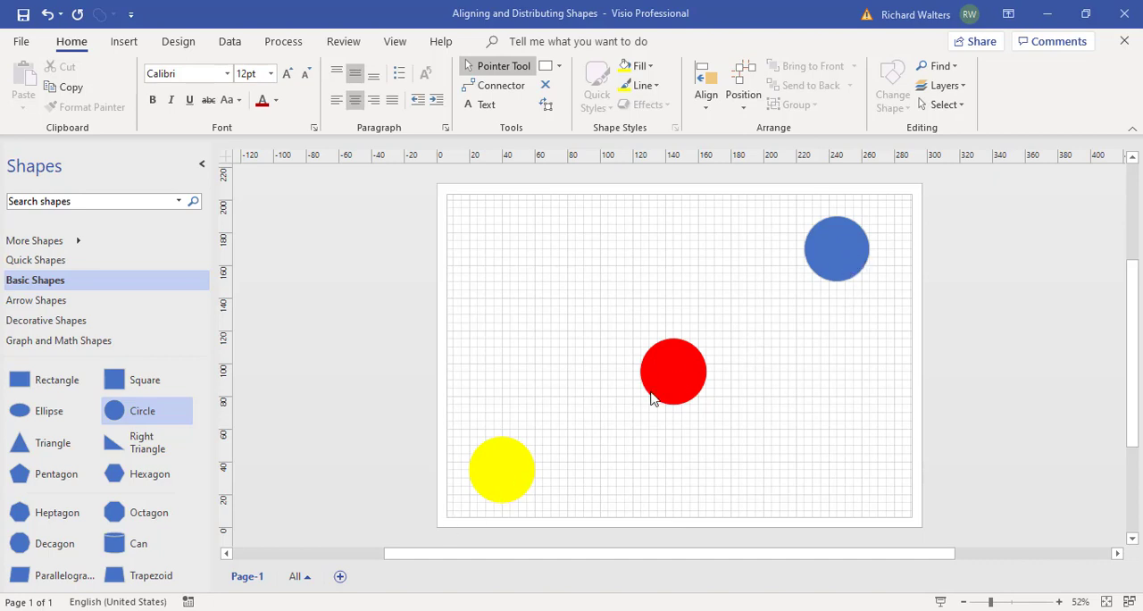
{"action": "mouse_move", "coordinate": [522, 496]}
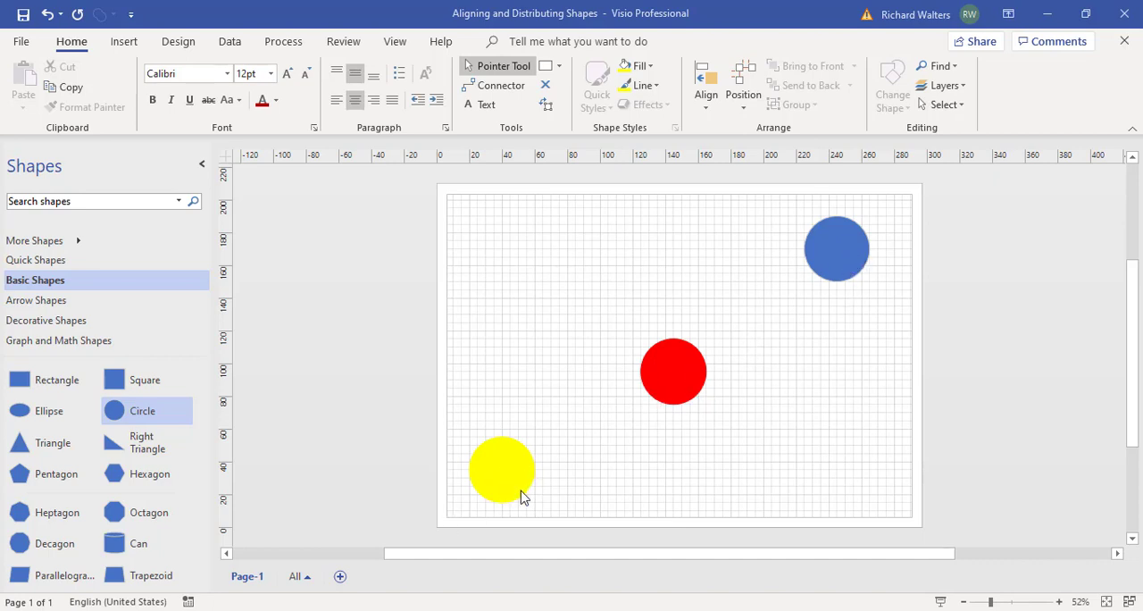
{"action": "mouse_move", "coordinate": [522, 502]}
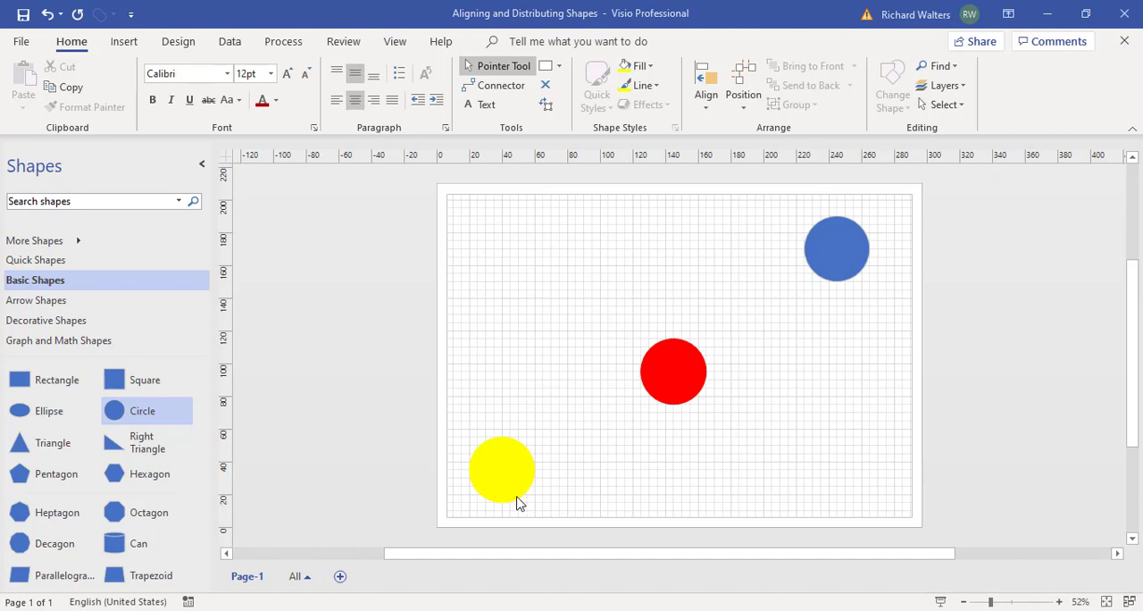
{"action": "mouse_move", "coordinate": [509, 493]}
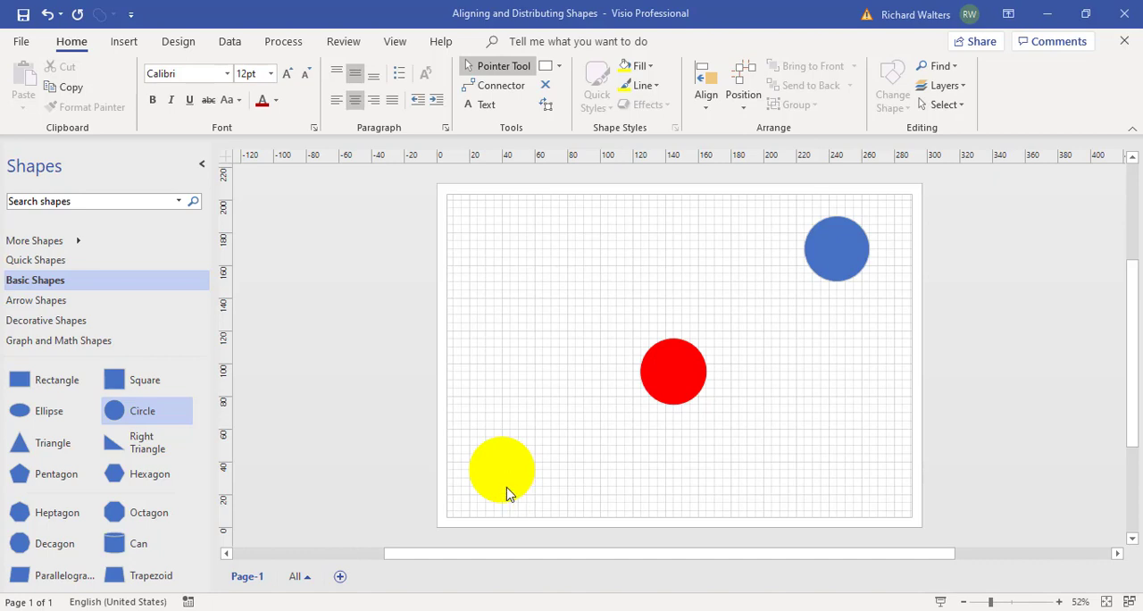
{"action": "mouse_move", "coordinate": [835, 272]}
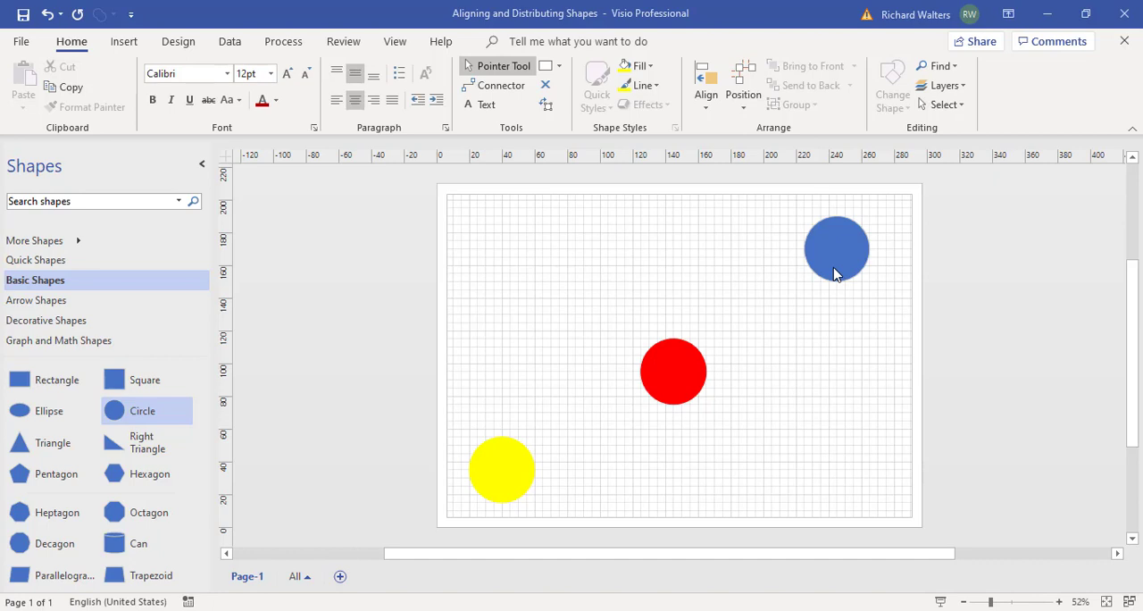
{"action": "mouse_move", "coordinate": [500, 375]}
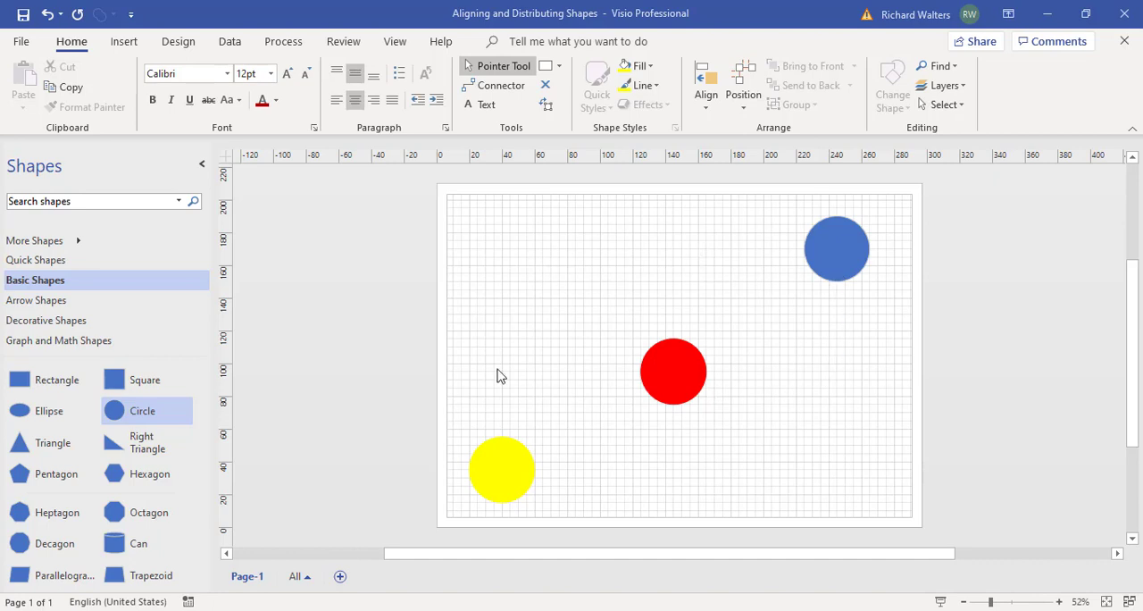
{"action": "mouse_move", "coordinate": [674, 250]}
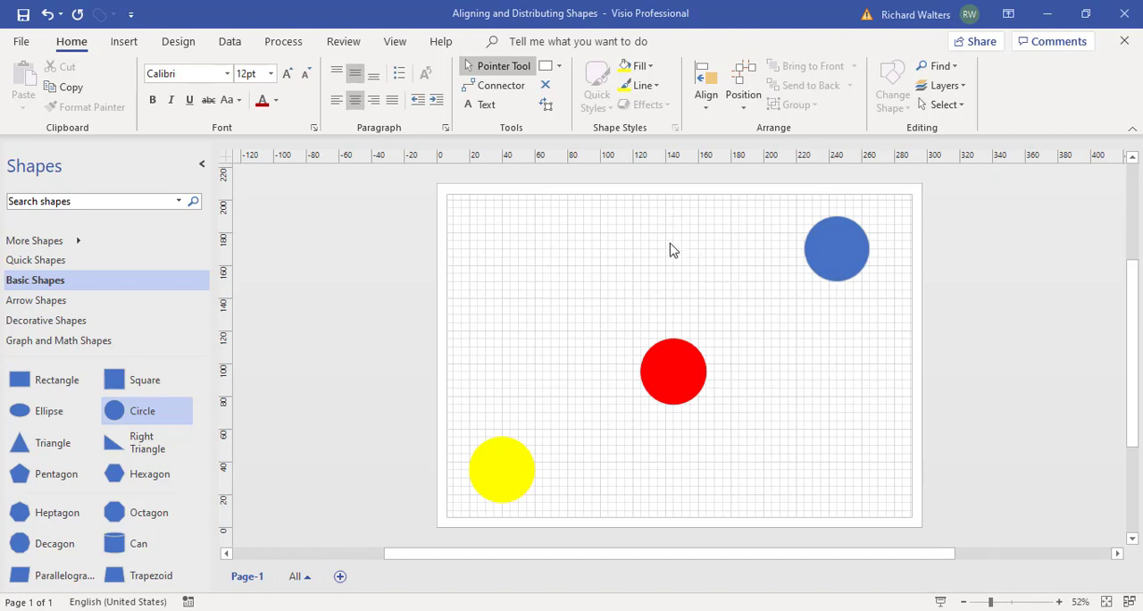
{"action": "mouse_move", "coordinate": [759, 248]}
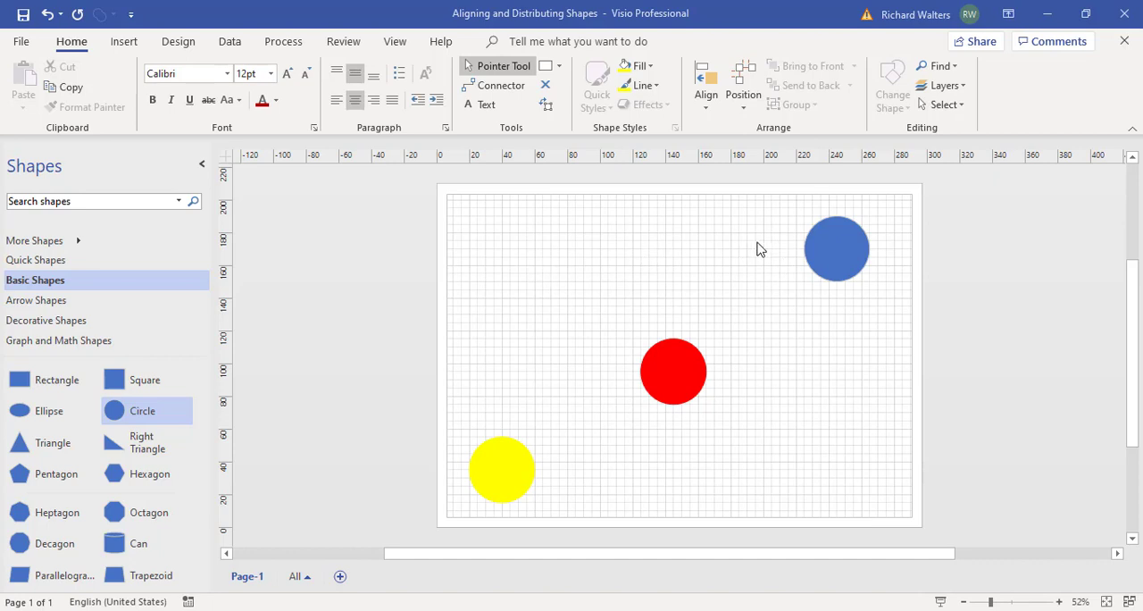
{"action": "mouse_move", "coordinate": [864, 273]}
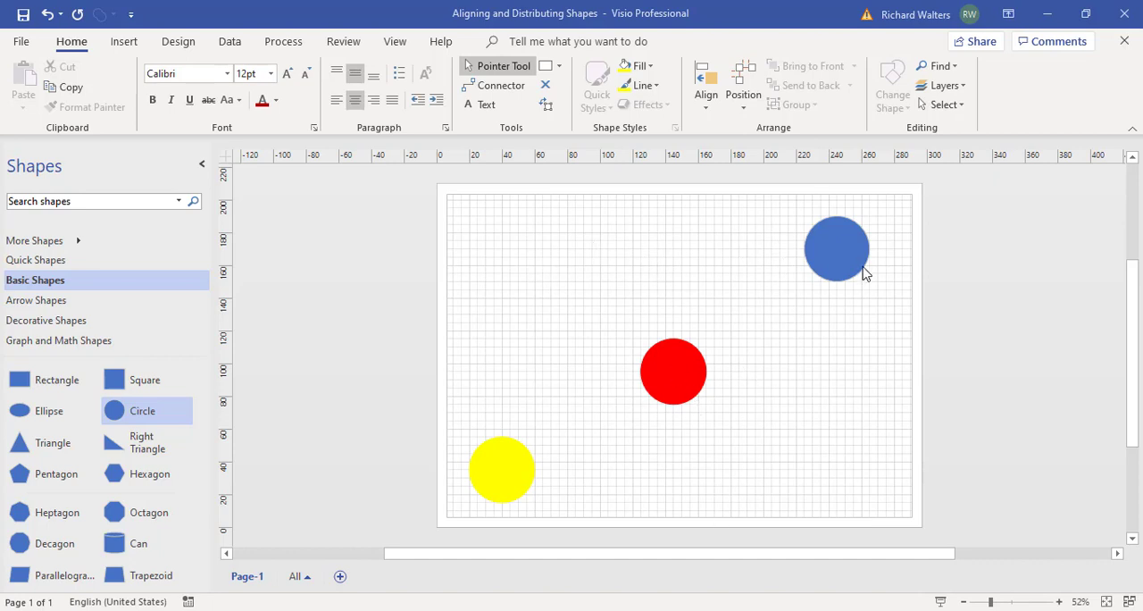
{"action": "mouse_move", "coordinate": [838, 269]}
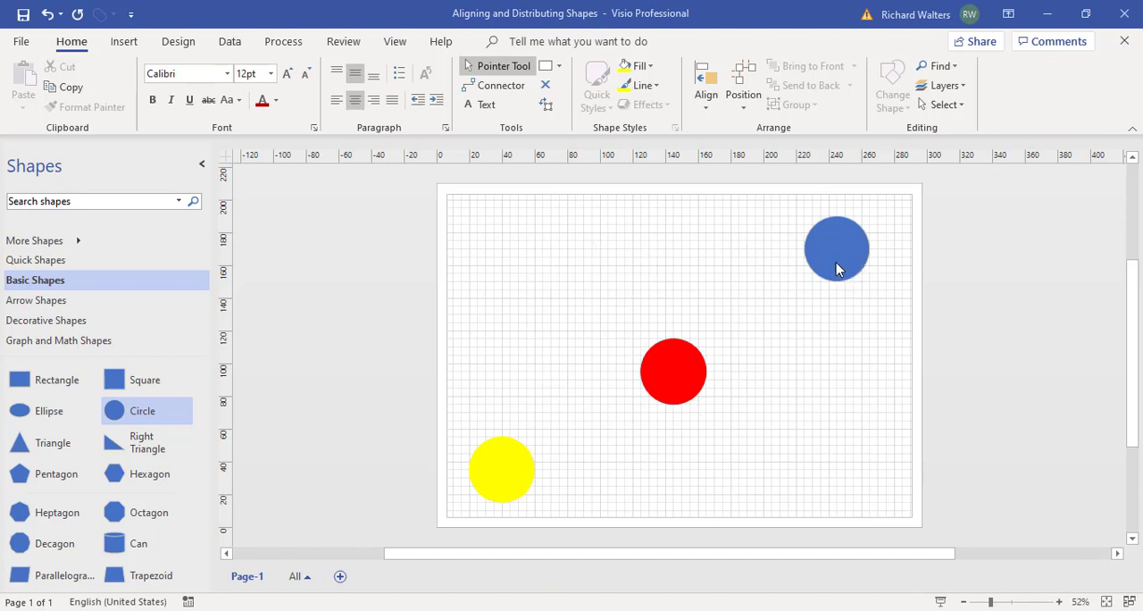
{"action": "mouse_move", "coordinate": [836, 261]}
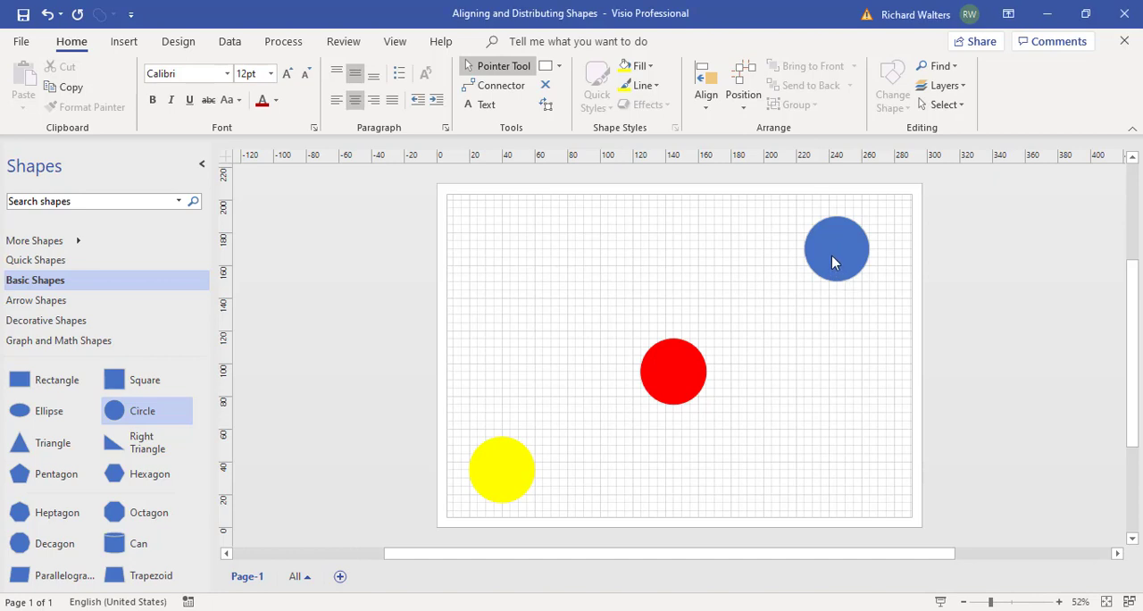
Step: Select the blue circle as the first shape of the group selection
{"action": "left_click", "coordinate": [836, 248]}
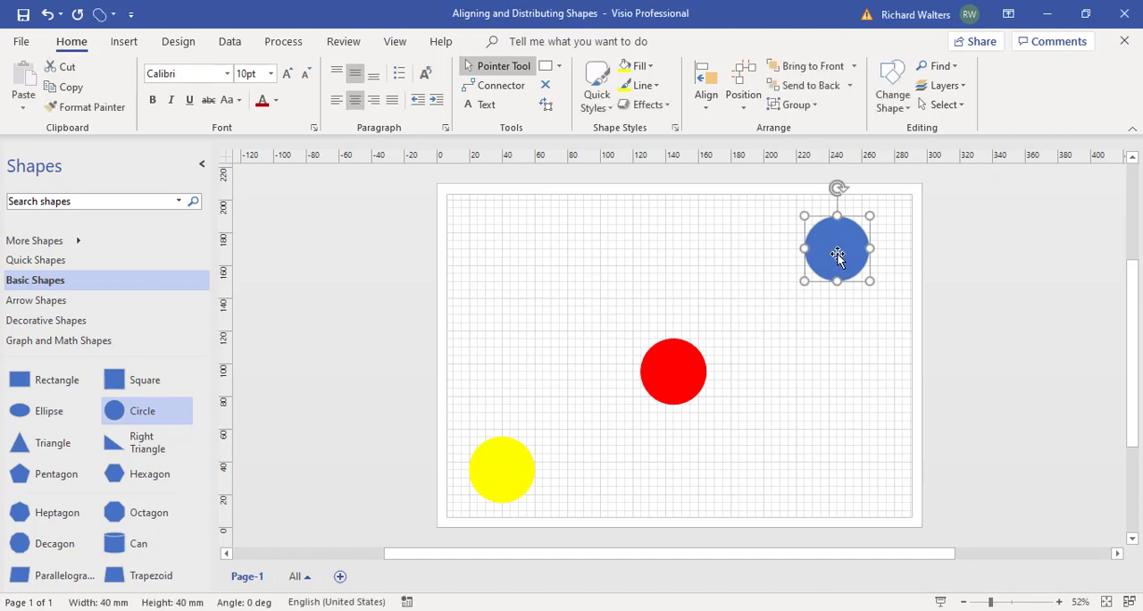
{"action": "mouse_move", "coordinate": [836, 257]}
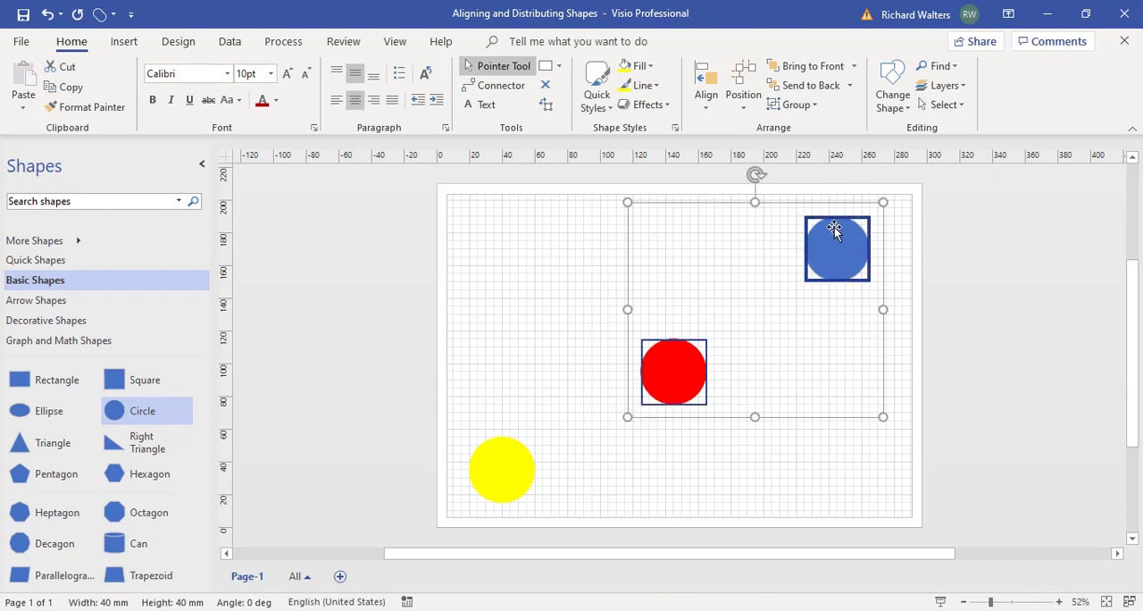
{"action": "mouse_move", "coordinate": [875, 286]}
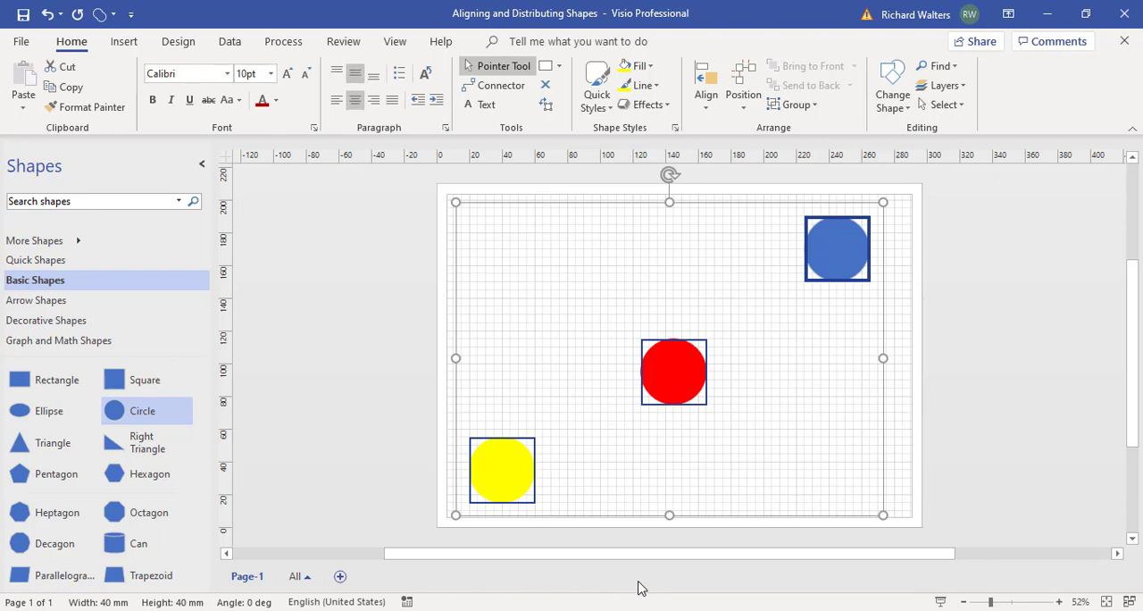
{"action": "mouse_move", "coordinate": [805, 212]}
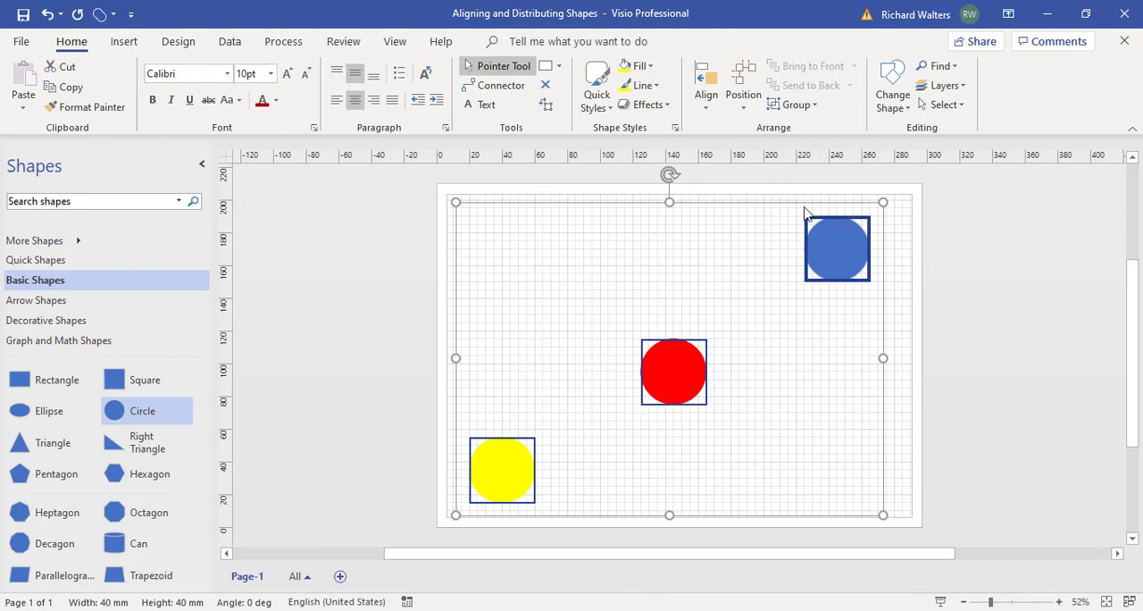
Step: Apply Align Middle so the yellow, red and blue circles sit in one row near the page top
{"action": "left_click", "coordinate": [705, 86]}
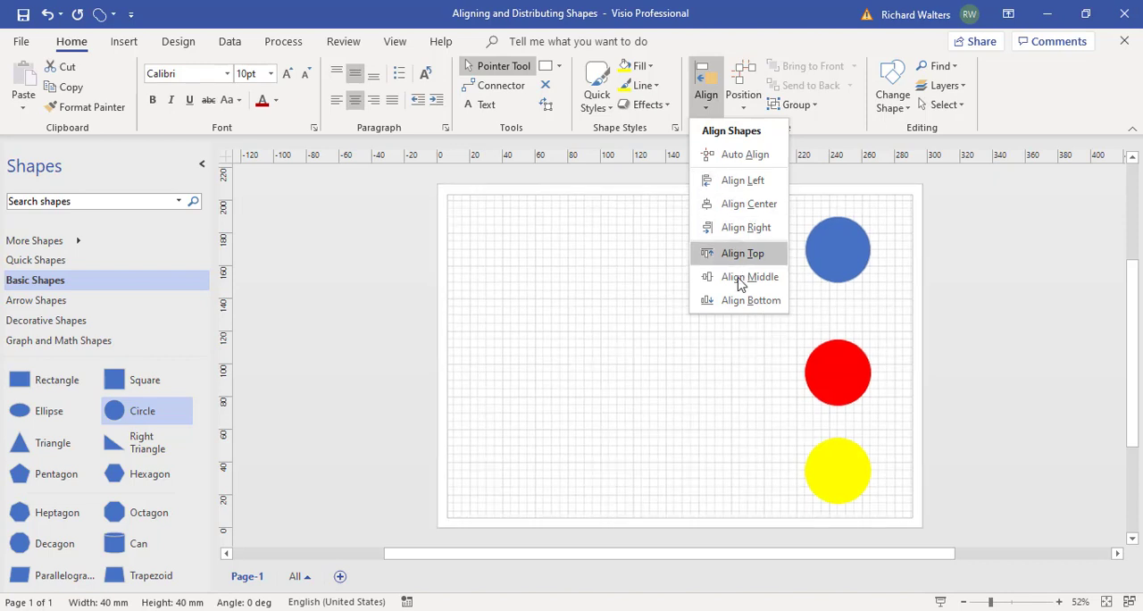
{"action": "left_click", "coordinate": [743, 254]}
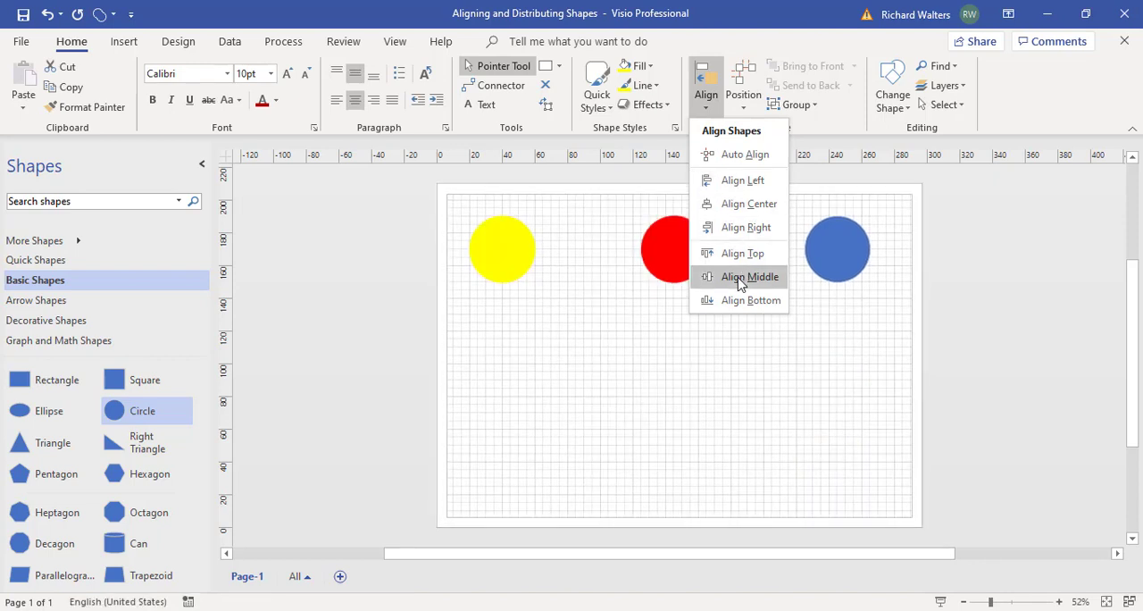
{"action": "left_click", "coordinate": [748, 275]}
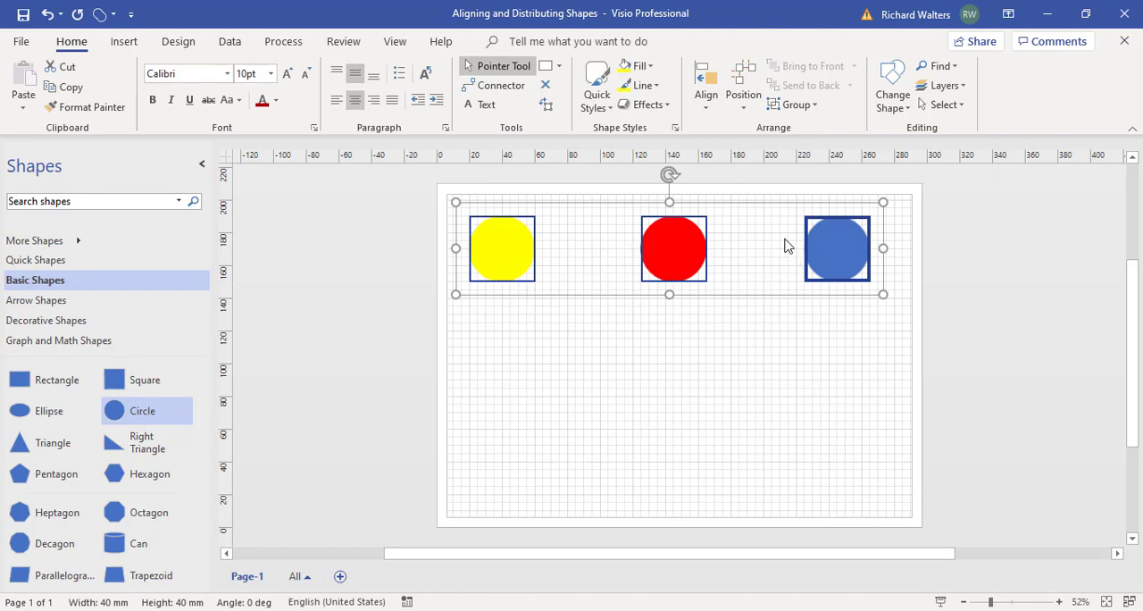
{"action": "mouse_move", "coordinate": [812, 220]}
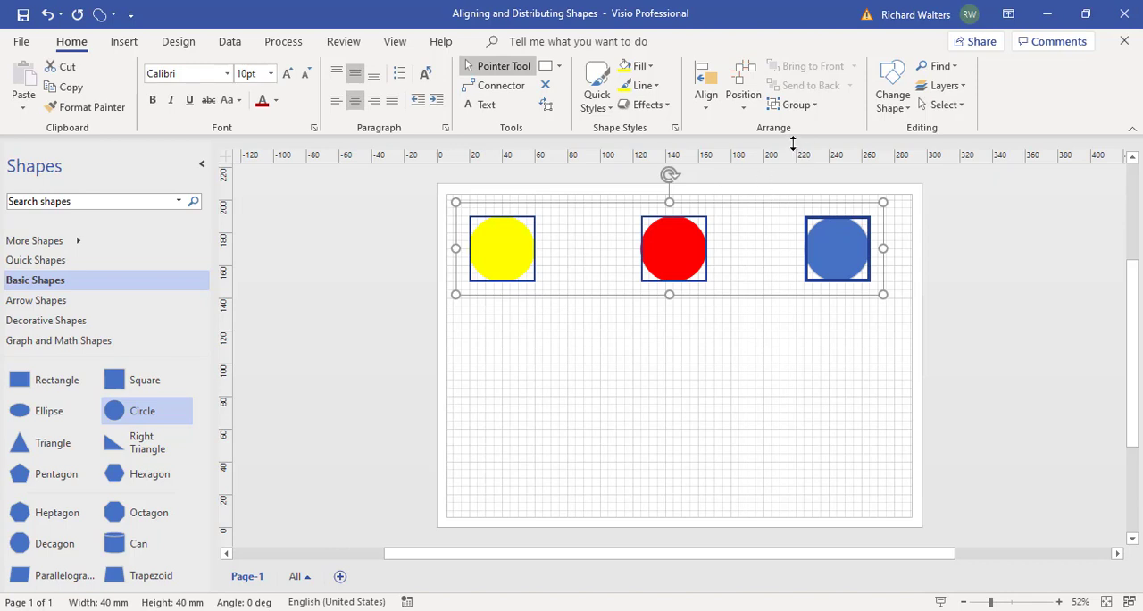
Step: Apply Distribute Horizontally from the Position menu to space the circles evenly left to right
{"action": "left_click", "coordinate": [743, 86]}
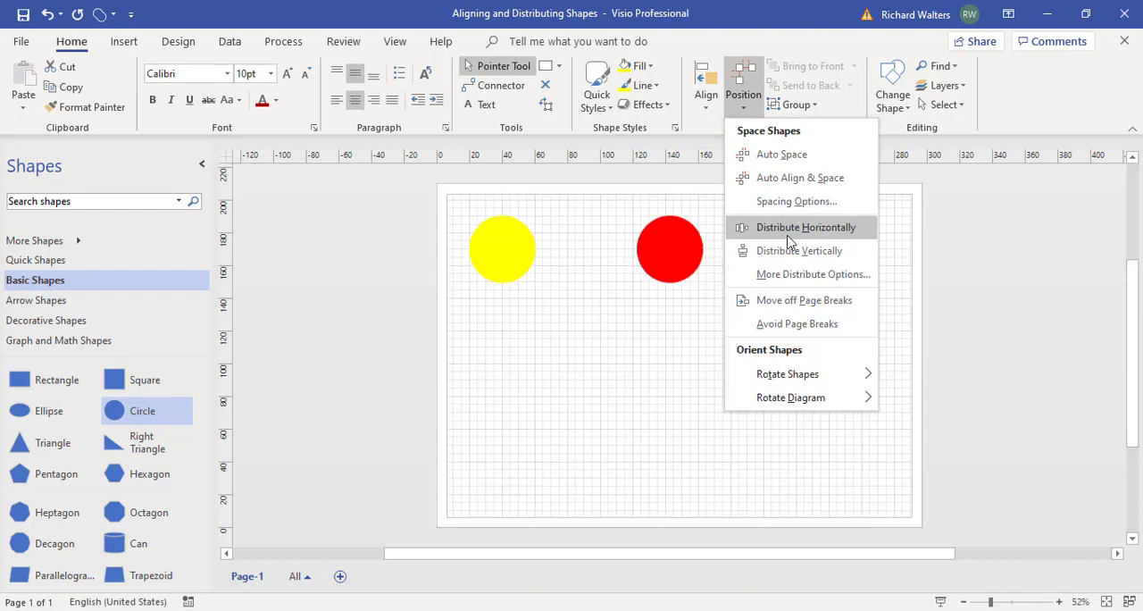
{"action": "left_click", "coordinate": [808, 227]}
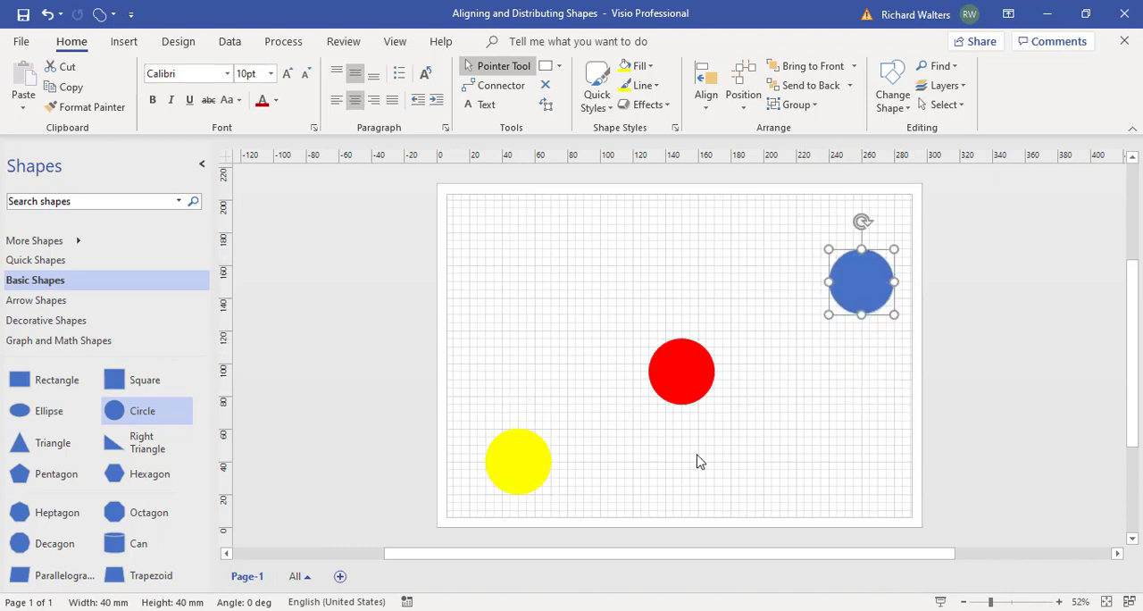
Step: Move the blue circle up and to the left near the page top, leaving red and yellow unchanged
{"action": "left_click", "coordinate": [800, 259]}
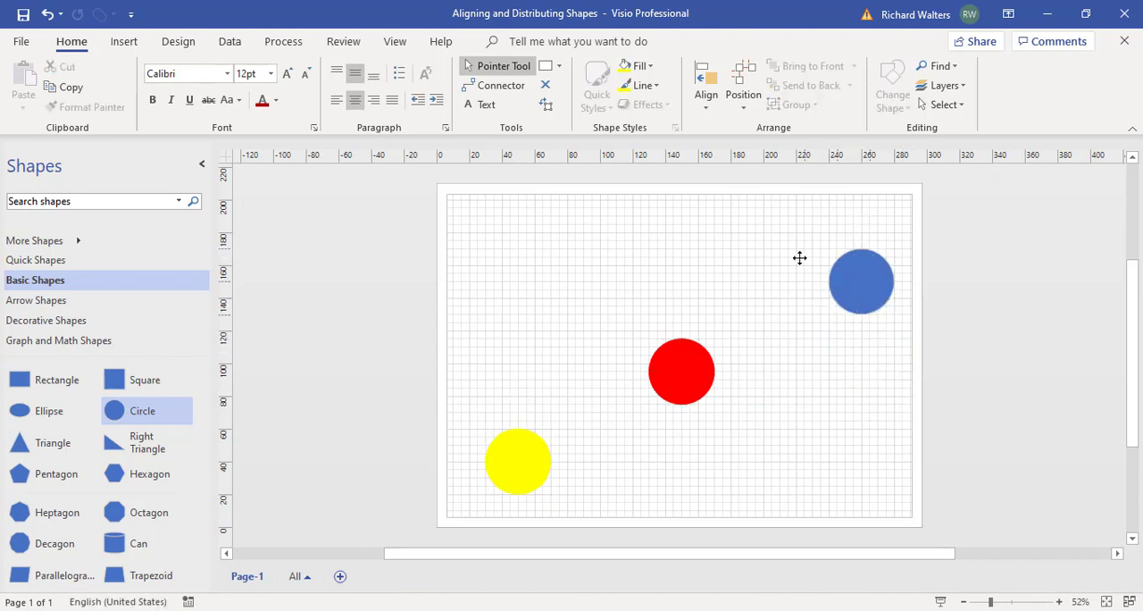
{"action": "left_click_drag", "start_coordinate": [861, 281], "coordinate": [788, 241]}
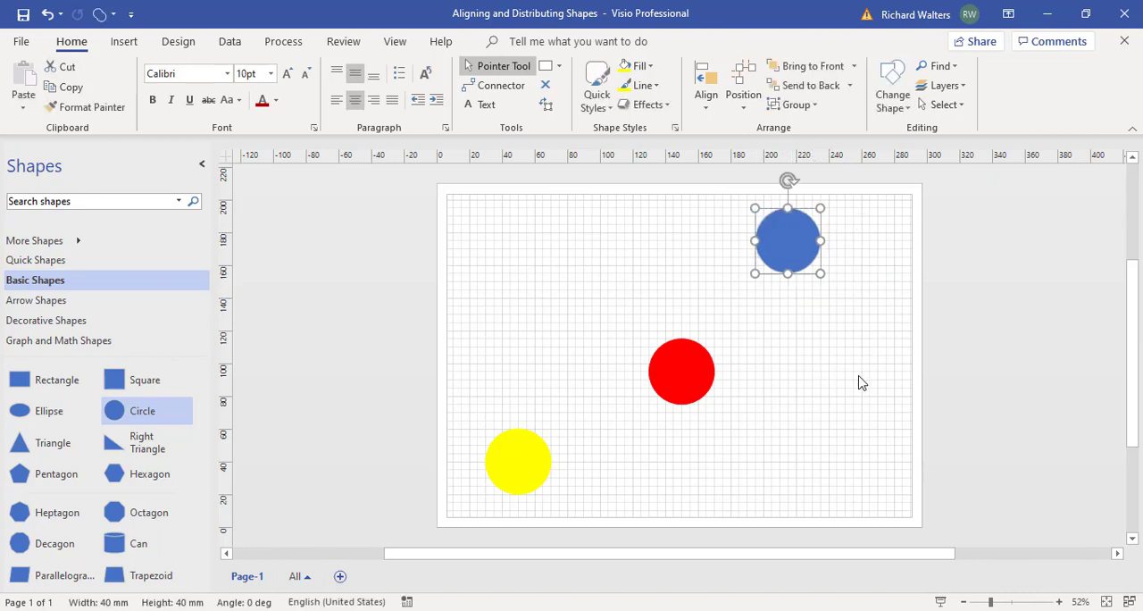
{"action": "left_click", "coordinate": [802, 457]}
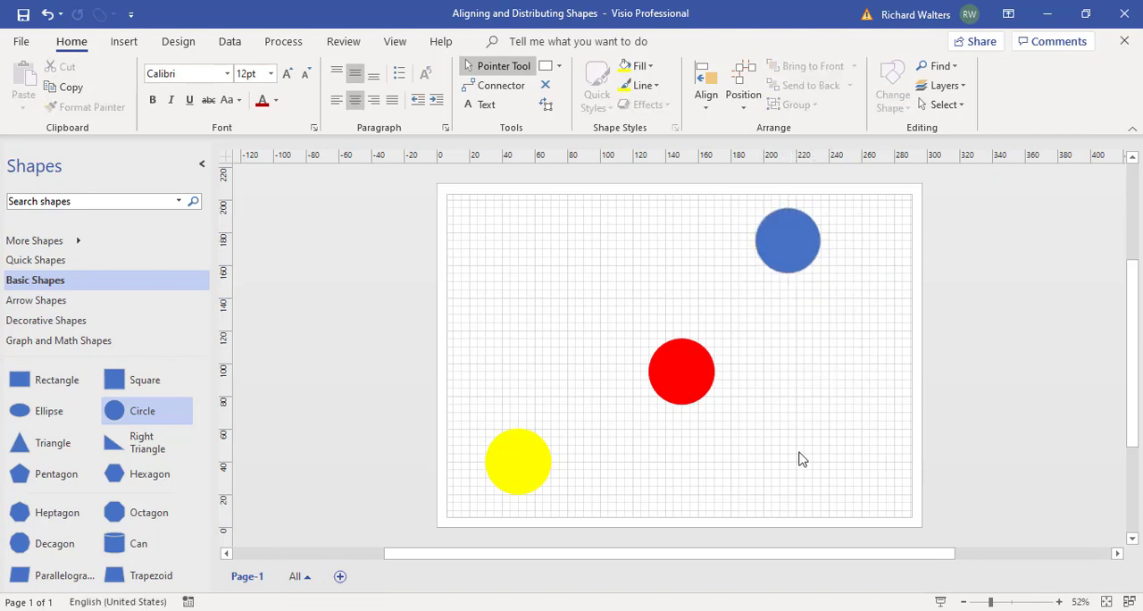
{"action": "mouse_move", "coordinate": [714, 441]}
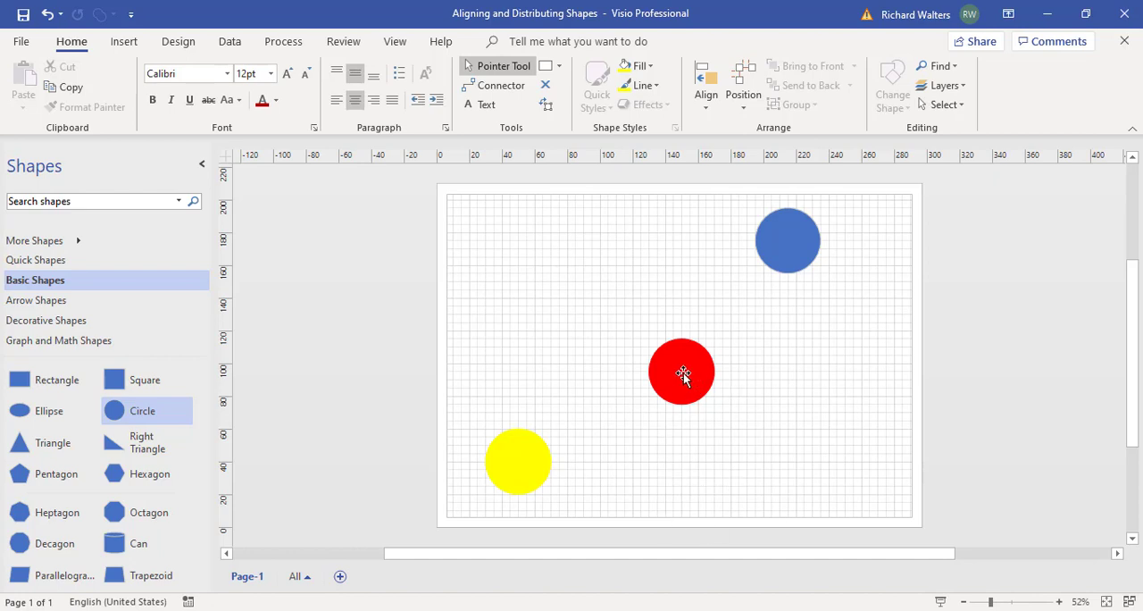
Step: Select all three circles together and bring up the Align choices in the Arrange group
{"action": "left_click", "coordinate": [683, 372]}
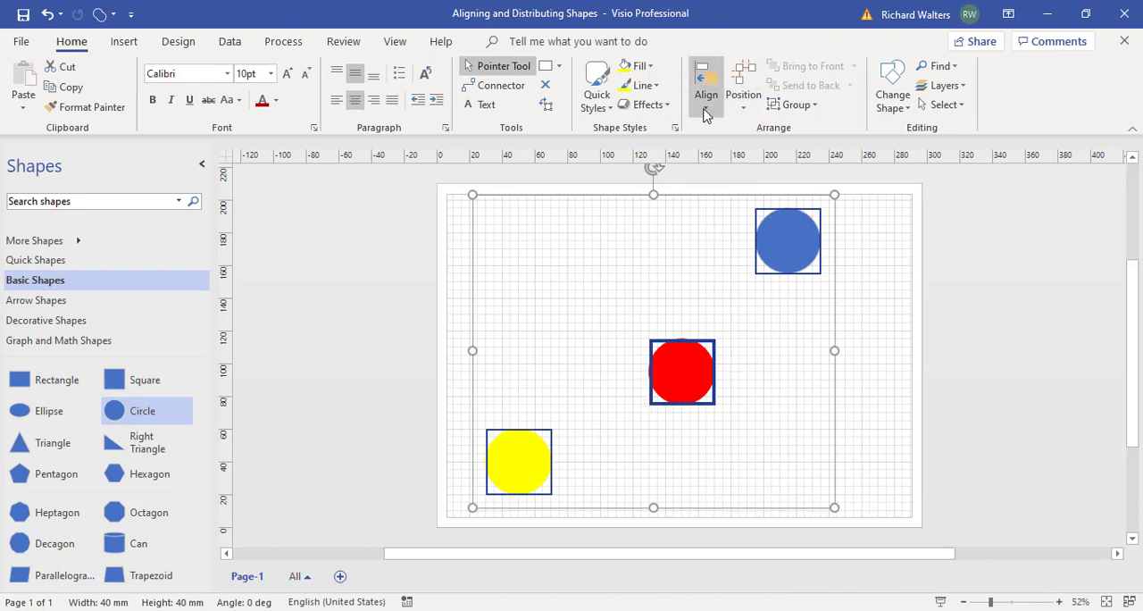
{"action": "left_click", "coordinate": [706, 81]}
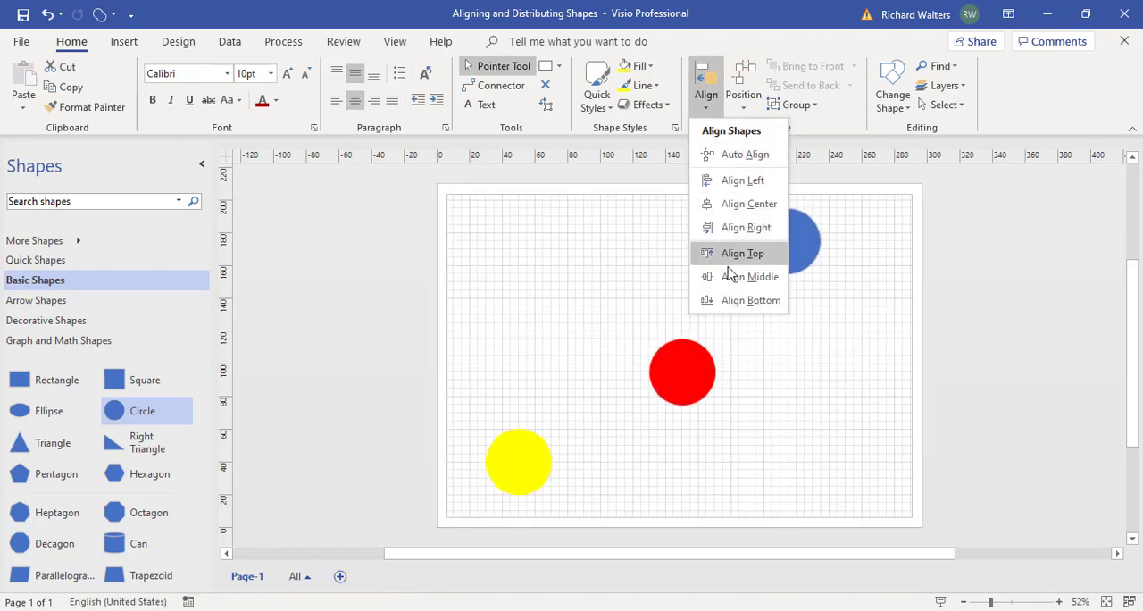
Step: Apply Align Top so the three circles line up at one height across mid-page
{"action": "left_click", "coordinate": [743, 254]}
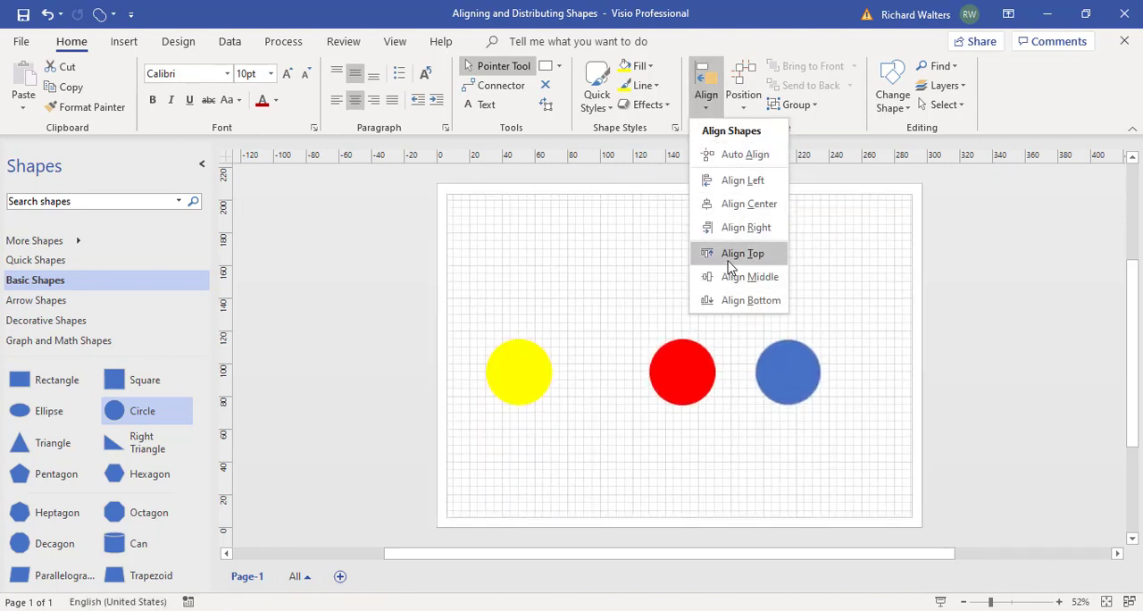
{"action": "left_click", "coordinate": [742, 254]}
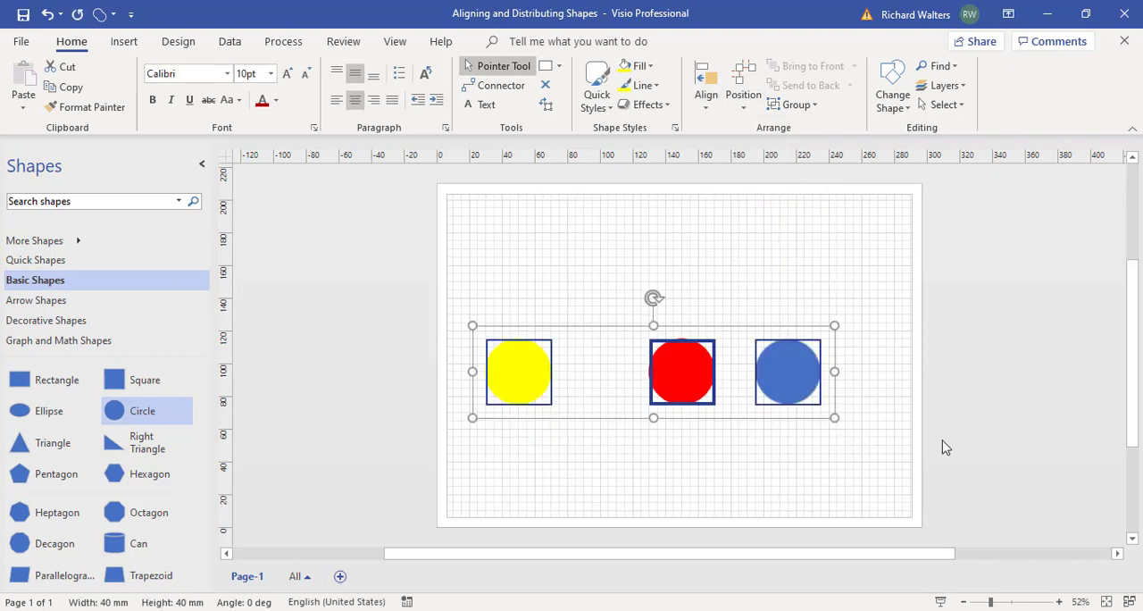
{"action": "mouse_move", "coordinate": [578, 384]}
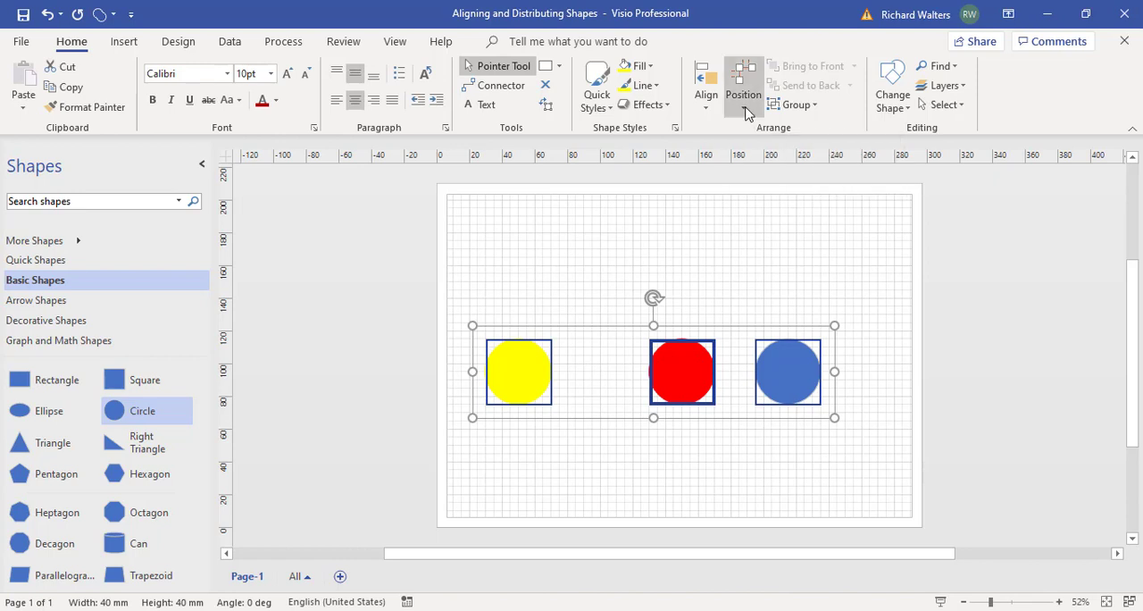
Step: Apply Distribute Horizontally so the red circle sits midway between yellow and blue
{"action": "left_click", "coordinate": [742, 86]}
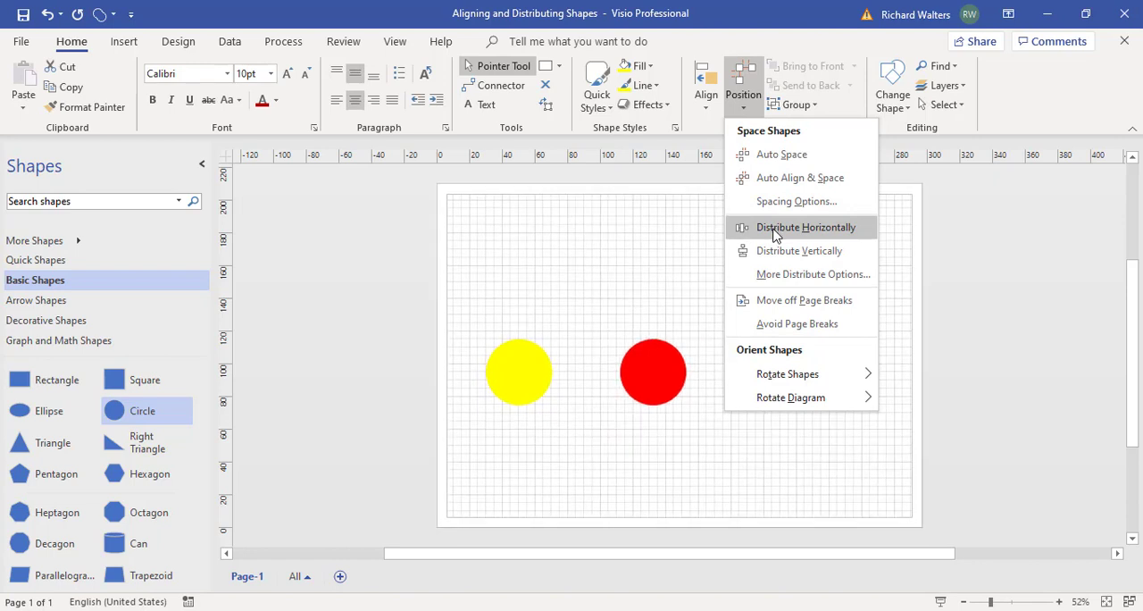
{"action": "mouse_move", "coordinate": [814, 232]}
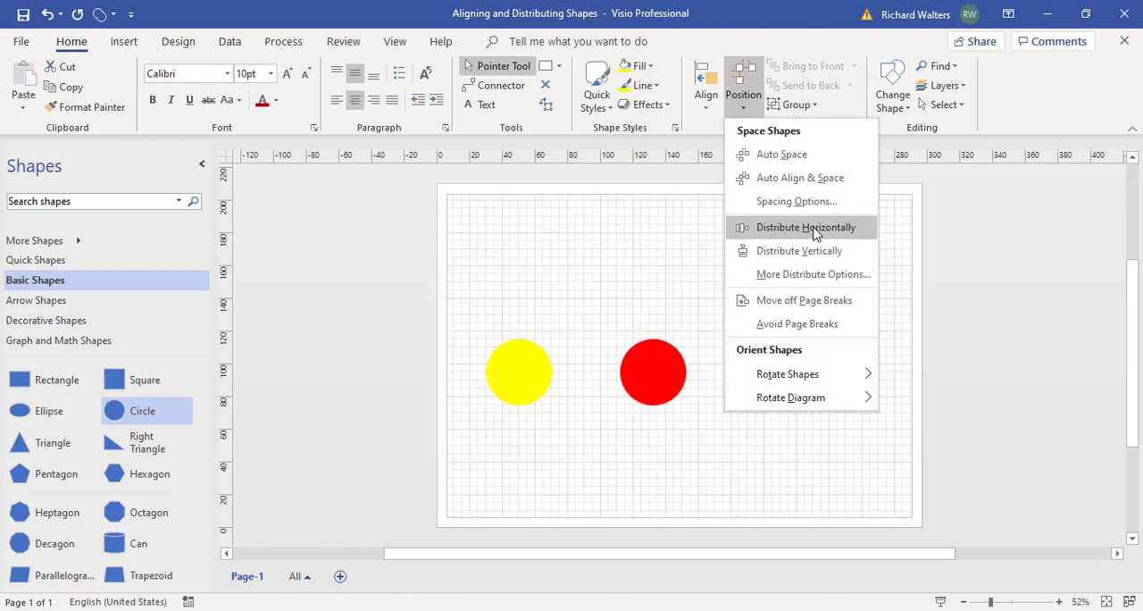
{"action": "left_click", "coordinate": [808, 226]}
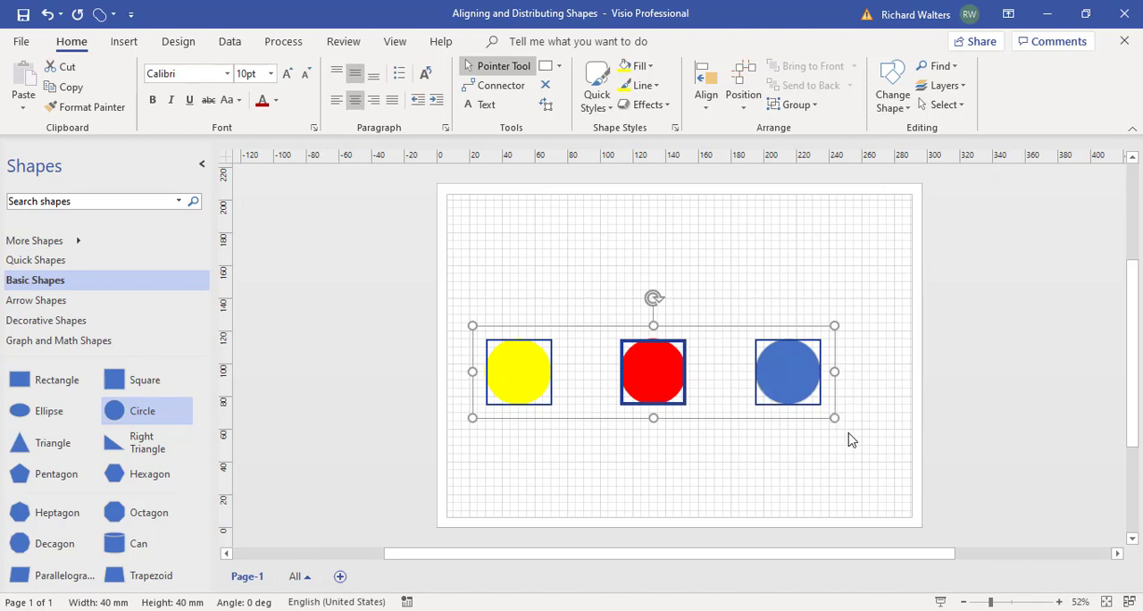
{"action": "mouse_move", "coordinate": [861, 452]}
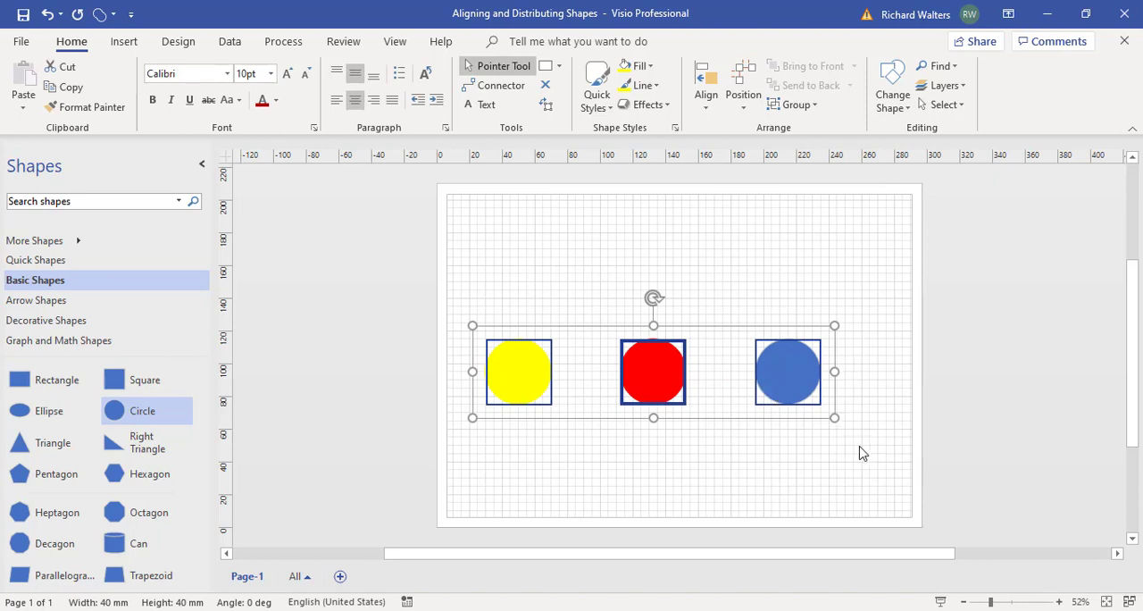